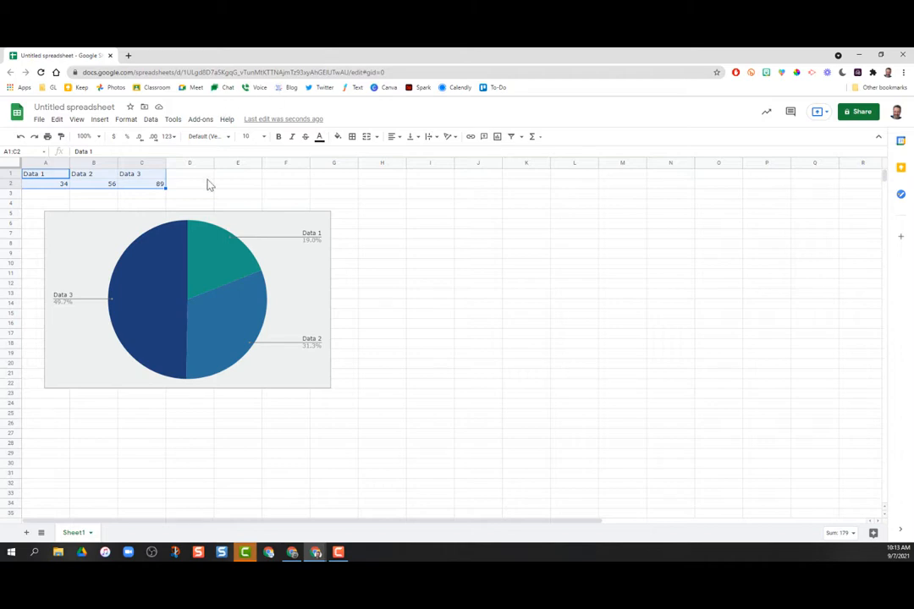
{"action": "mouse_move", "coordinate": [249, 316]}
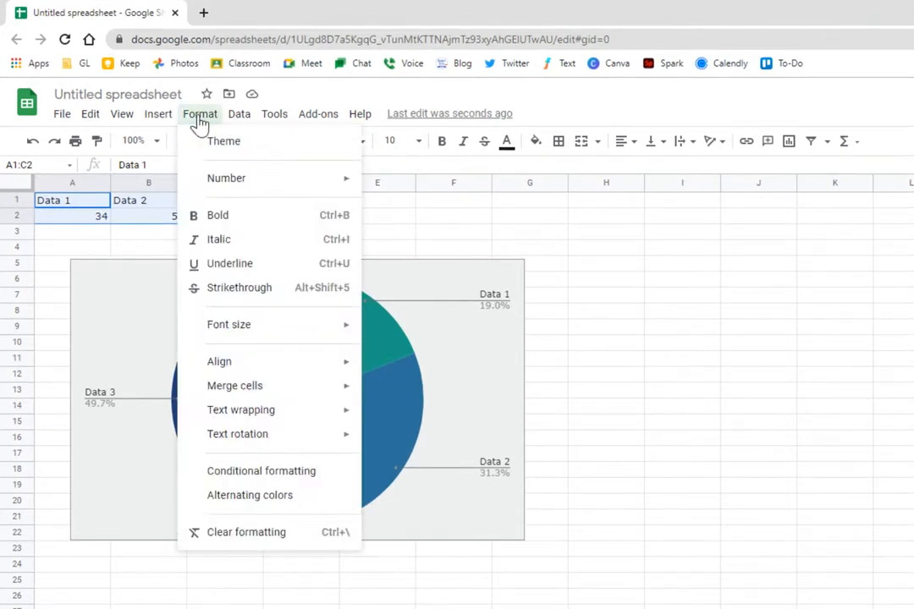
{"action": "mouse_move", "coordinate": [223, 140]}
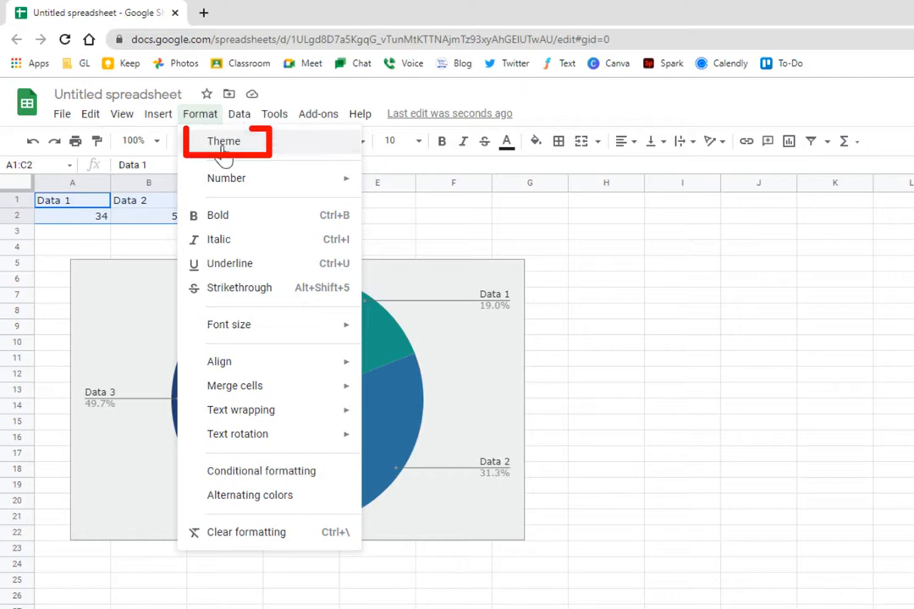
Preview the Simple Light, Paradigm and Earthy themes on the pie chart
{"action": "left_click", "coordinate": [224, 141]}
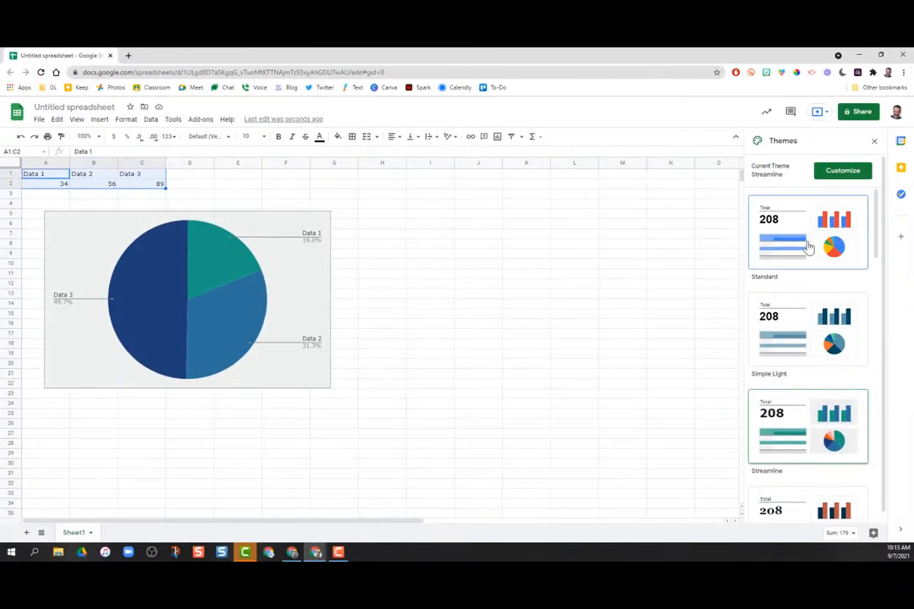
{"action": "left_click", "coordinate": [806, 329]}
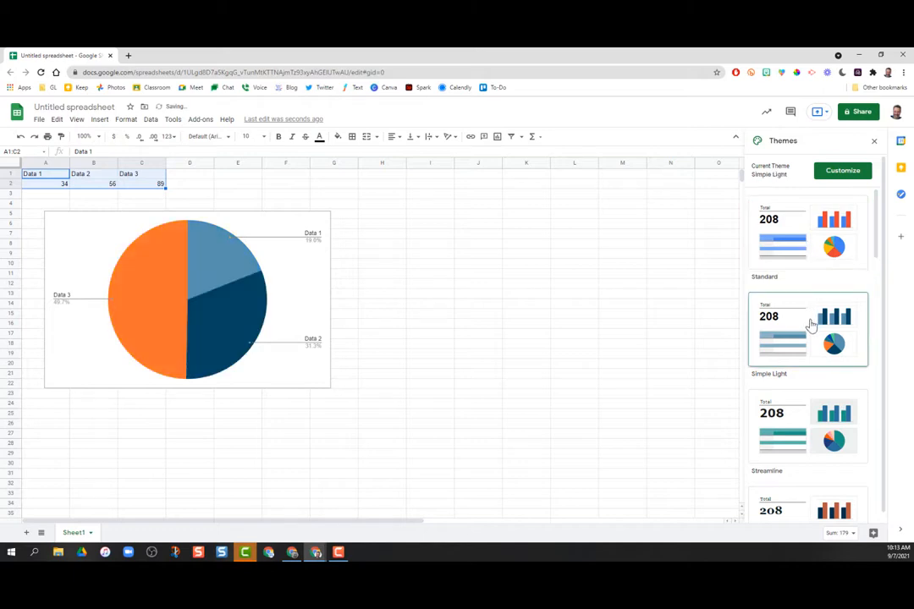
{"action": "left_click", "coordinate": [807, 472]}
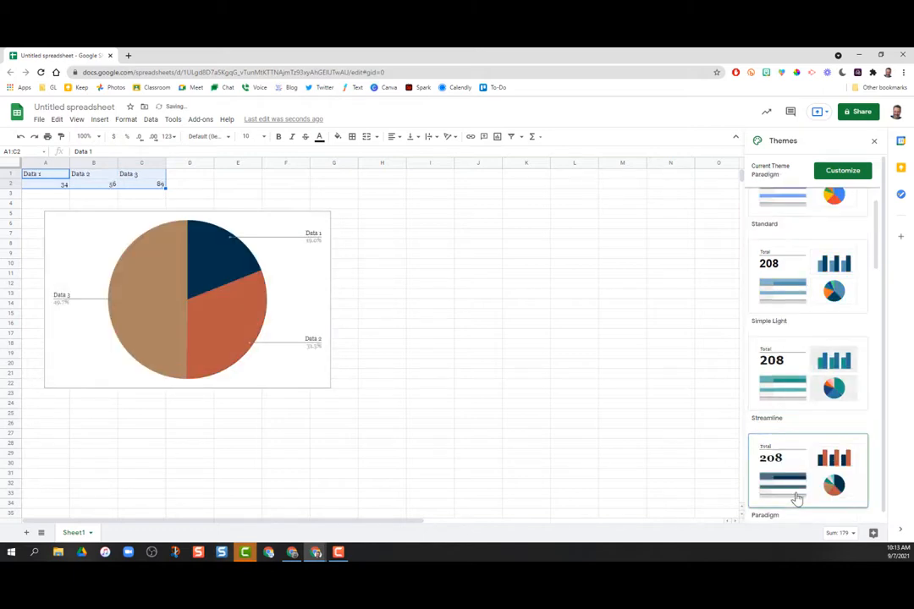
{"action": "left_click", "coordinate": [795, 497]}
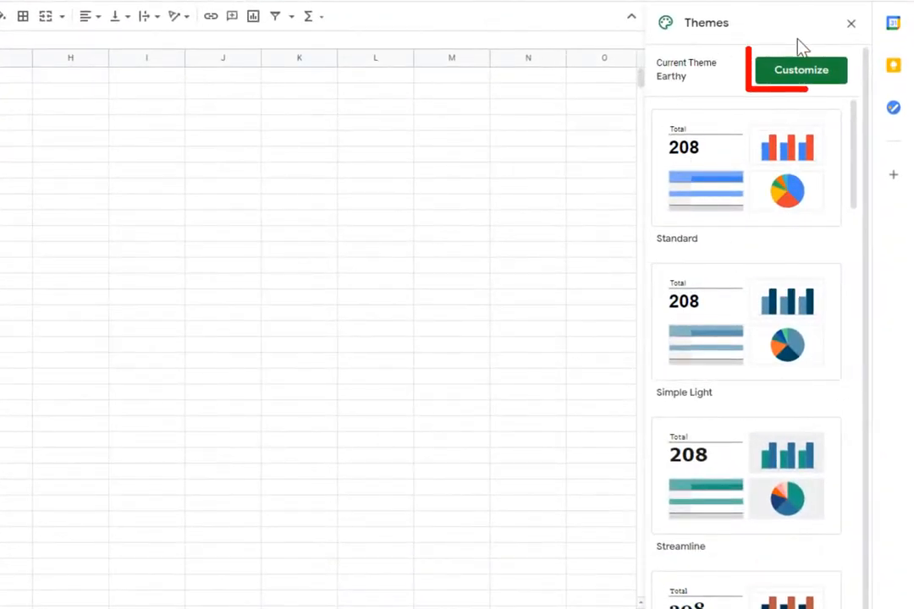
Start a custom theme and set its font to Tahoma
{"action": "left_click", "coordinate": [799, 70]}
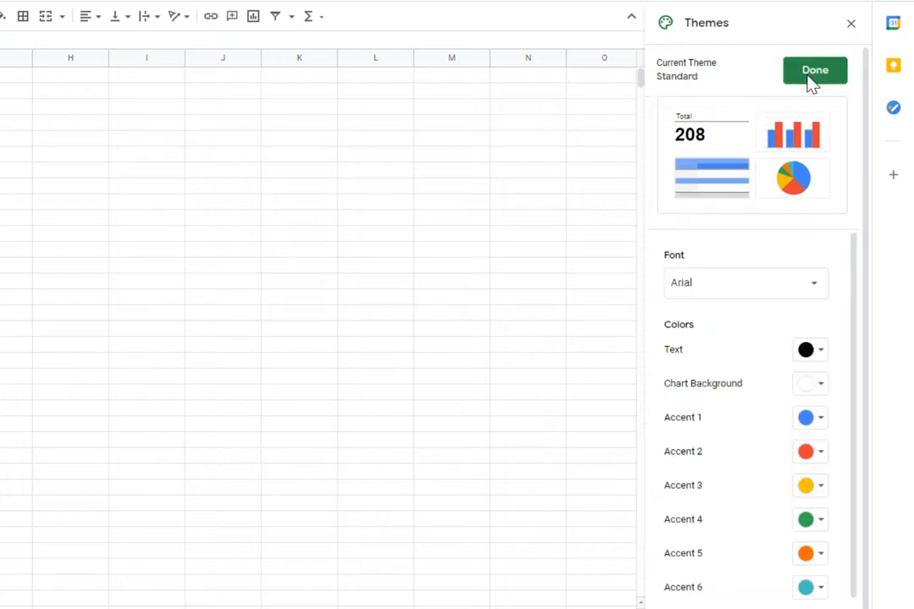
{"action": "left_click", "coordinate": [744, 283]}
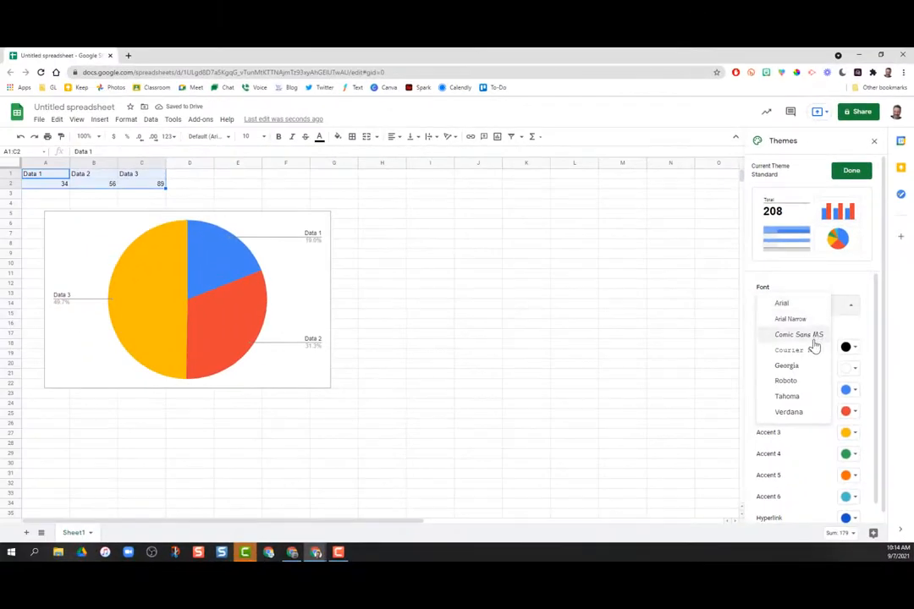
{"action": "left_click", "coordinate": [785, 396]}
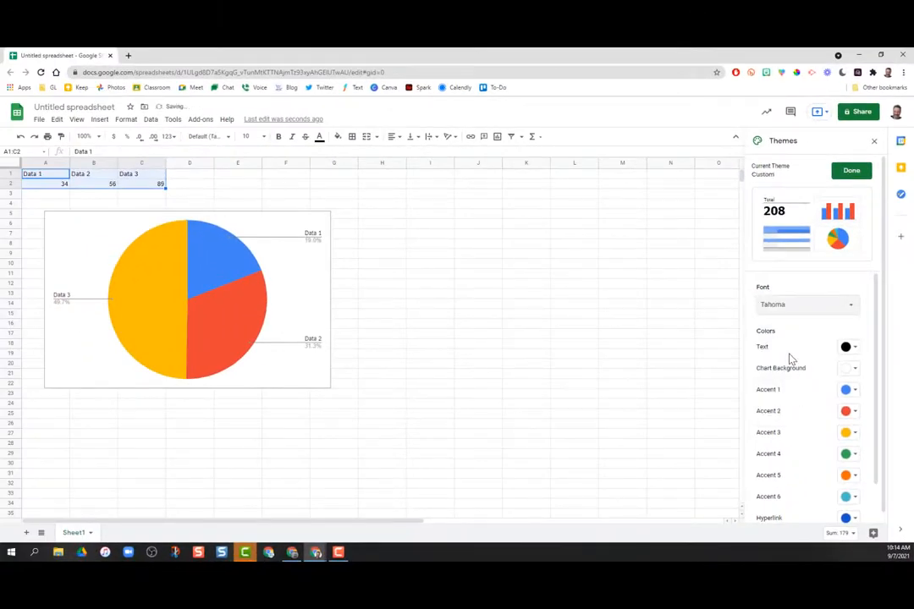
Set the theme text to pink, the Data 1 slice to purple and Data 2 to dark green
{"action": "left_click", "coordinate": [848, 347]}
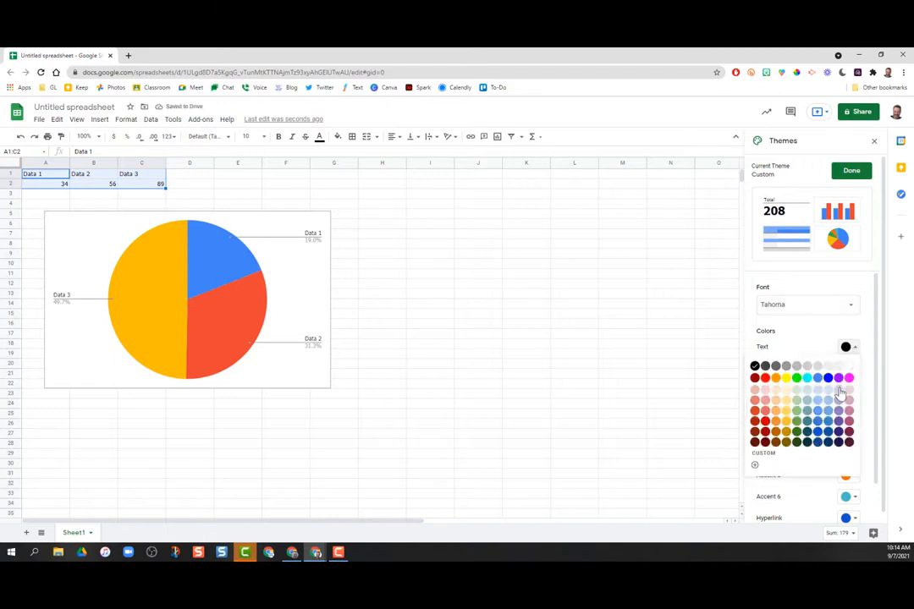
{"action": "left_click", "coordinate": [849, 378]}
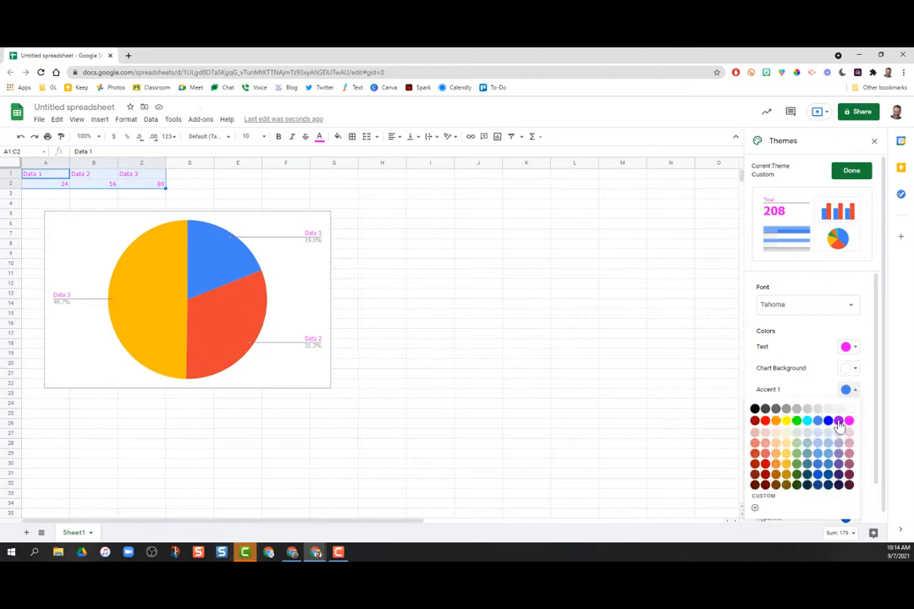
{"action": "left_click", "coordinate": [827, 420]}
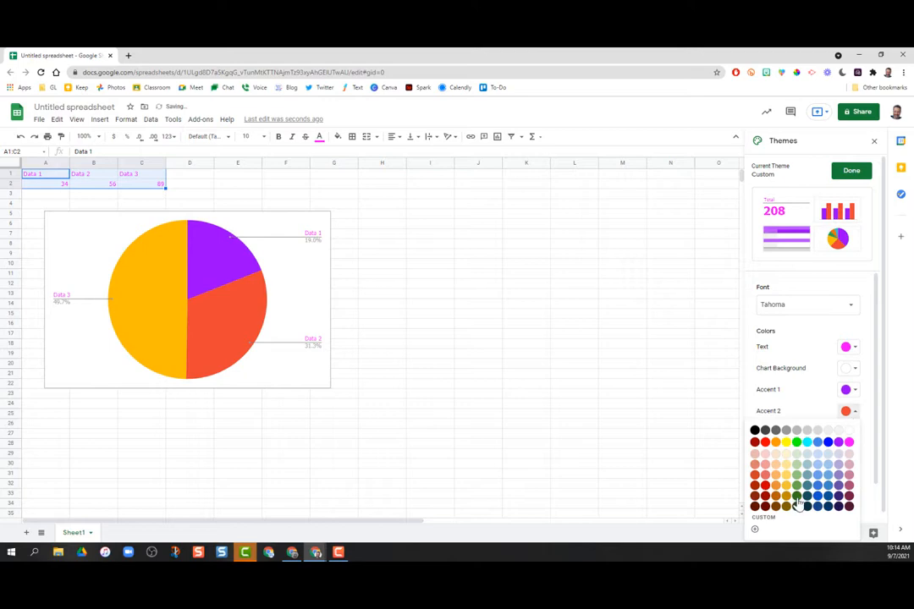
{"action": "left_click", "coordinate": [787, 496]}
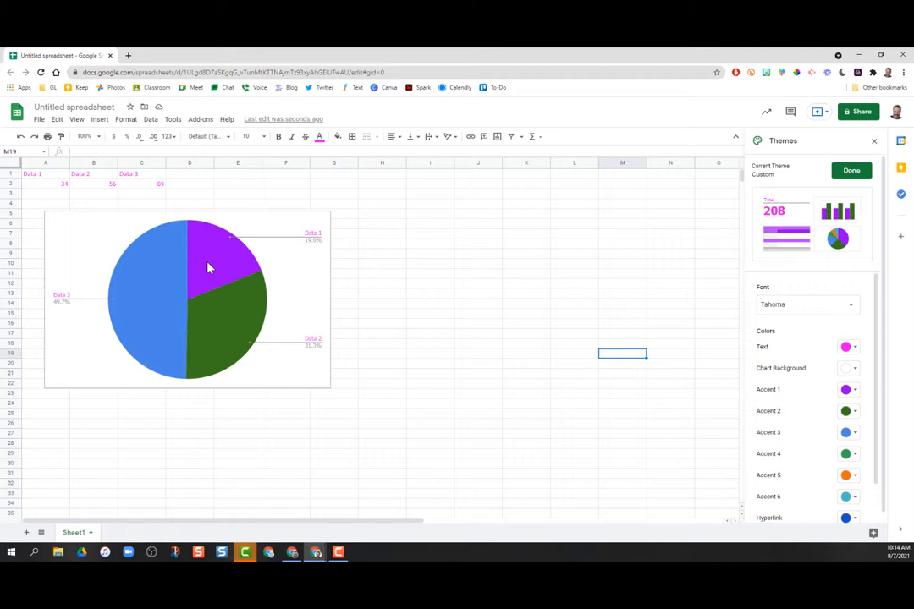
Save the custom theme, then apply Standard followed by the Streamline theme
{"action": "left_click", "coordinate": [850, 170]}
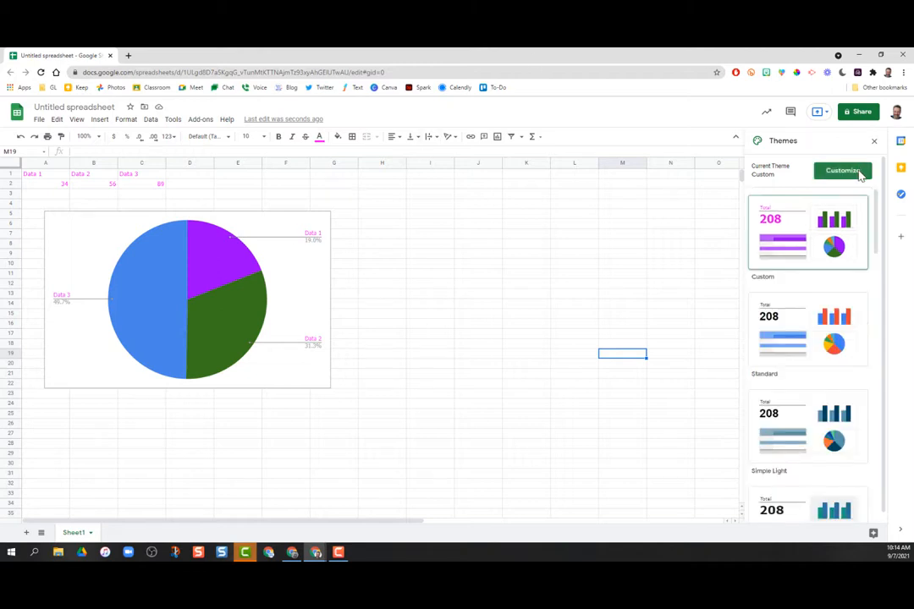
{"action": "left_click", "coordinate": [806, 330]}
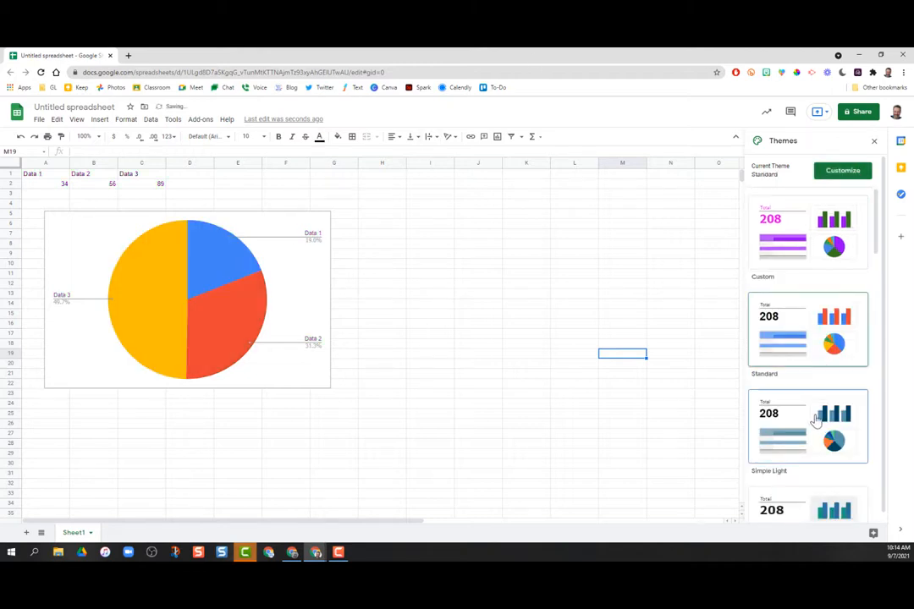
{"action": "left_click", "coordinate": [807, 232]}
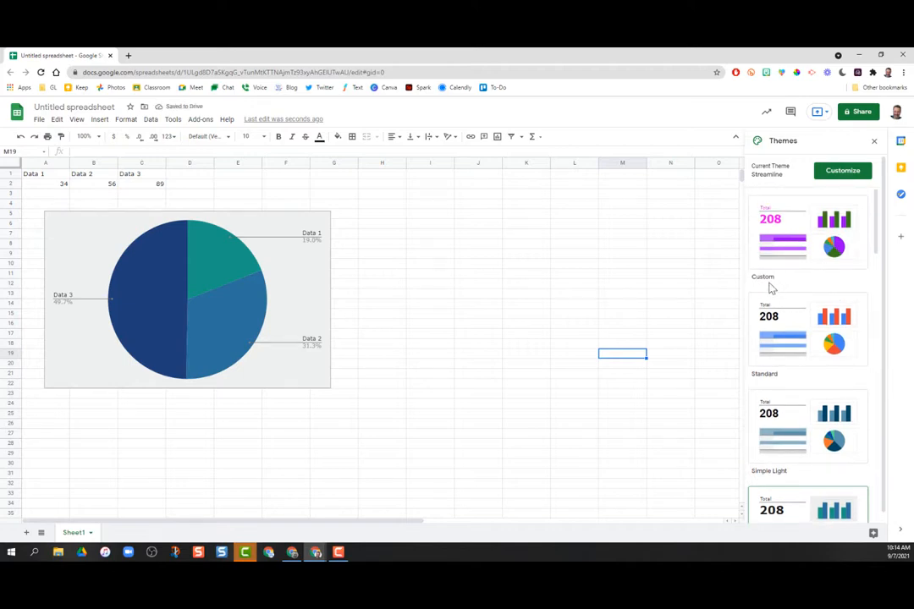
{"action": "mouse_move", "coordinate": [776, 292]}
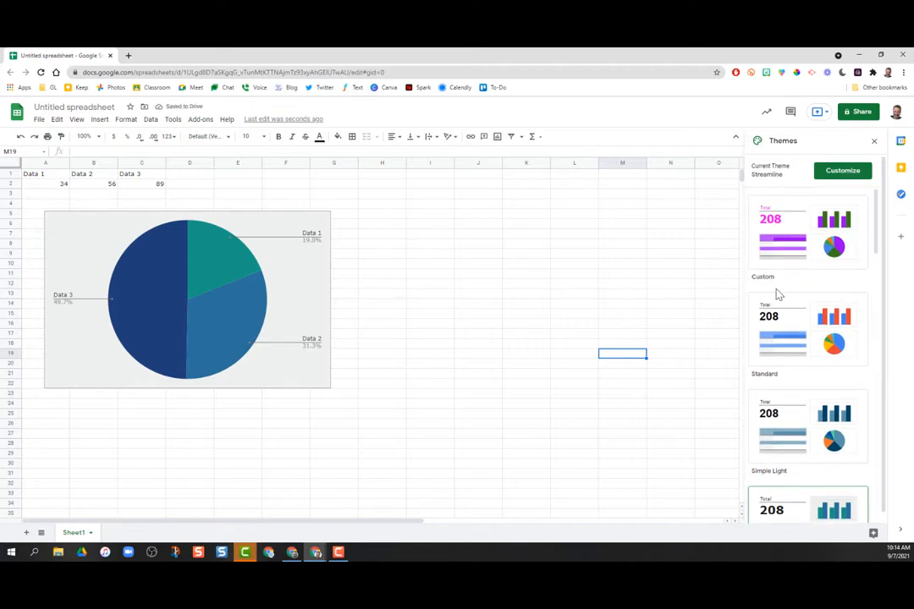